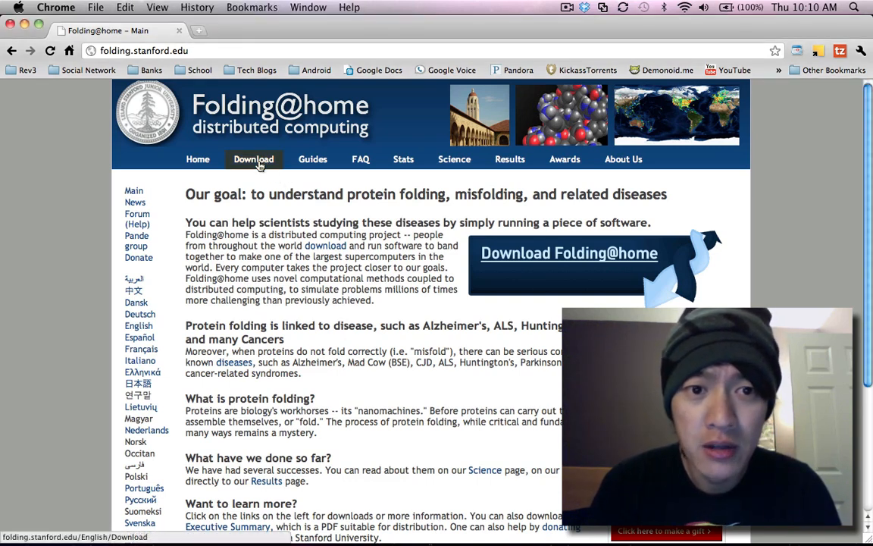
- Go to the Folding@home download page's client list and scroll to the recommended Mac OS X table
click(254, 159)
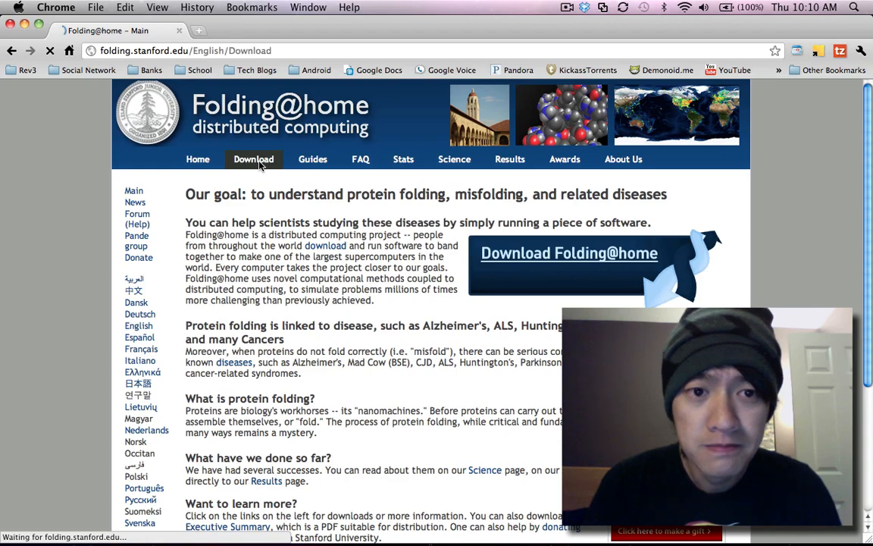
click(253, 159)
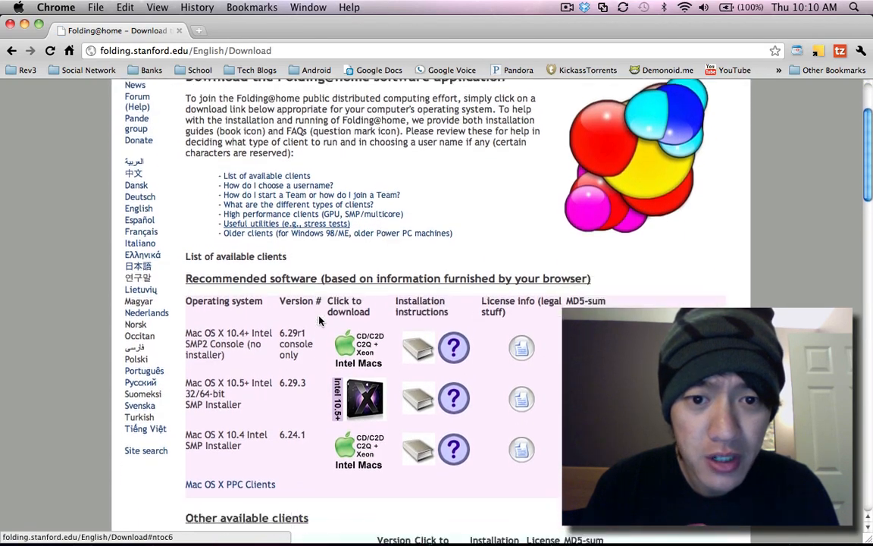
scroll(down, 3)
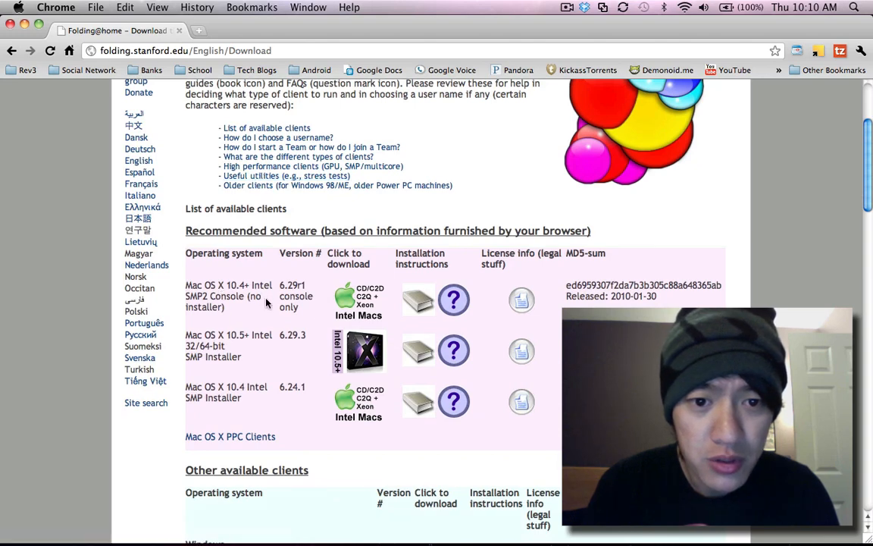
mouse_move(249, 302)
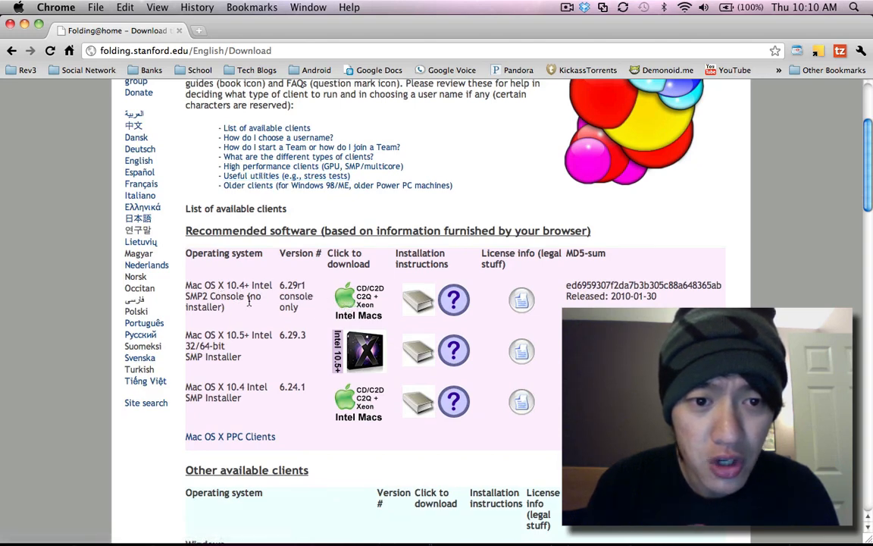
scroll(down, 3)
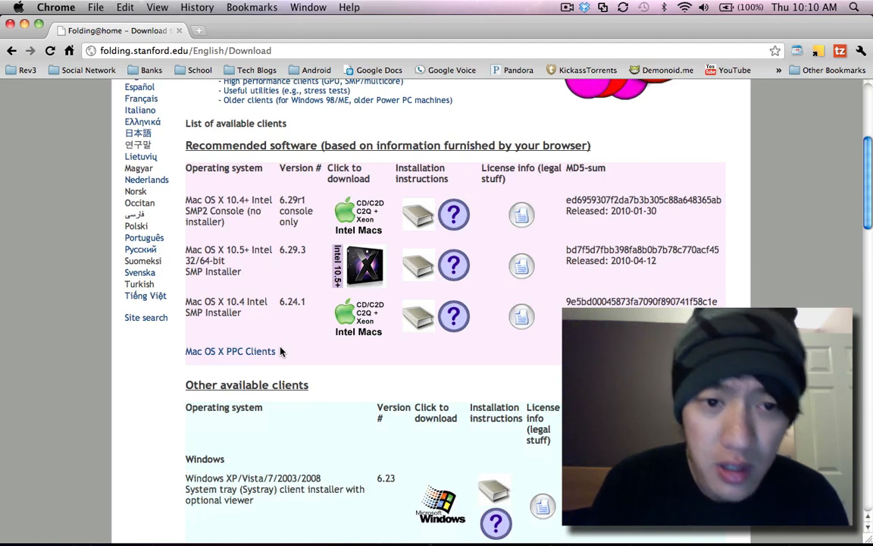
mouse_move(283, 326)
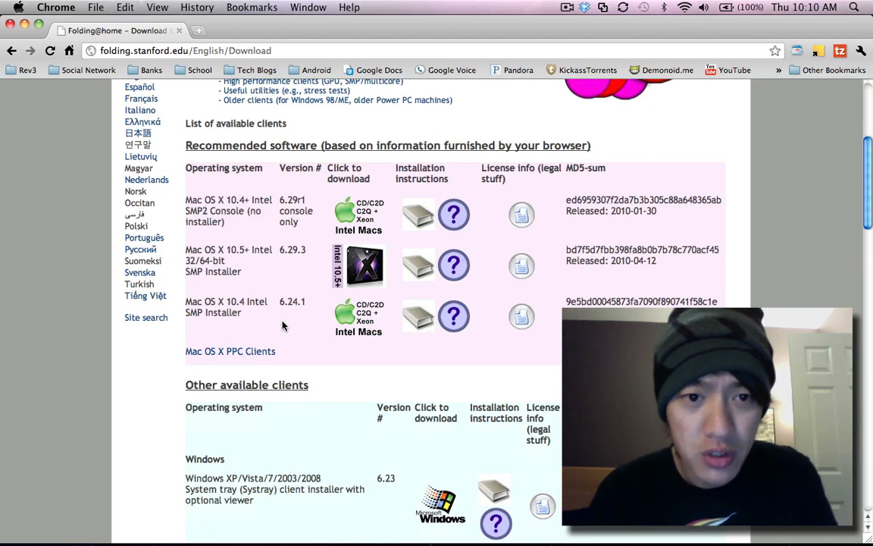
mouse_move(237, 282)
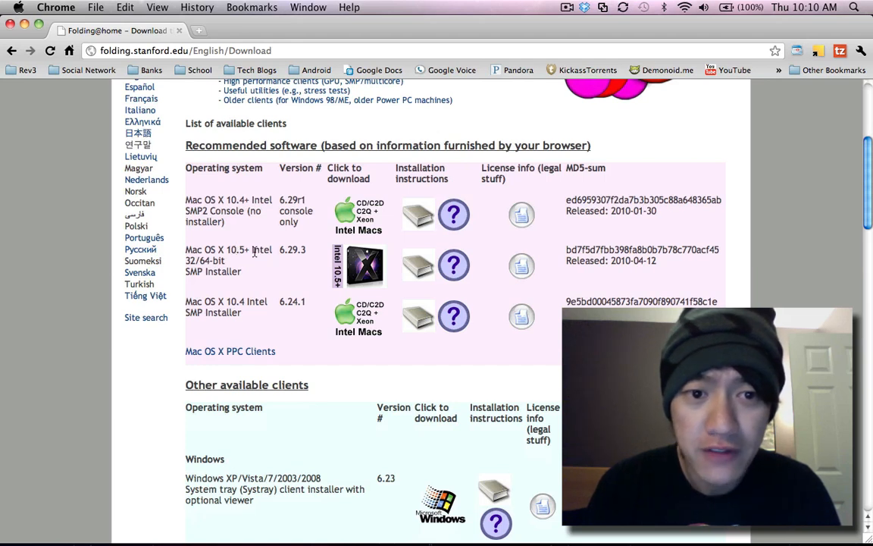
mouse_move(191, 234)
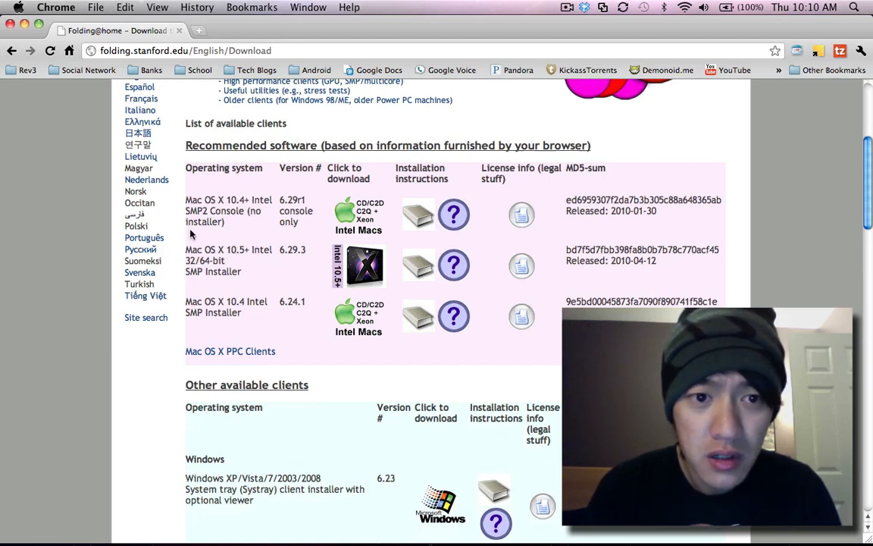
mouse_move(355, 267)
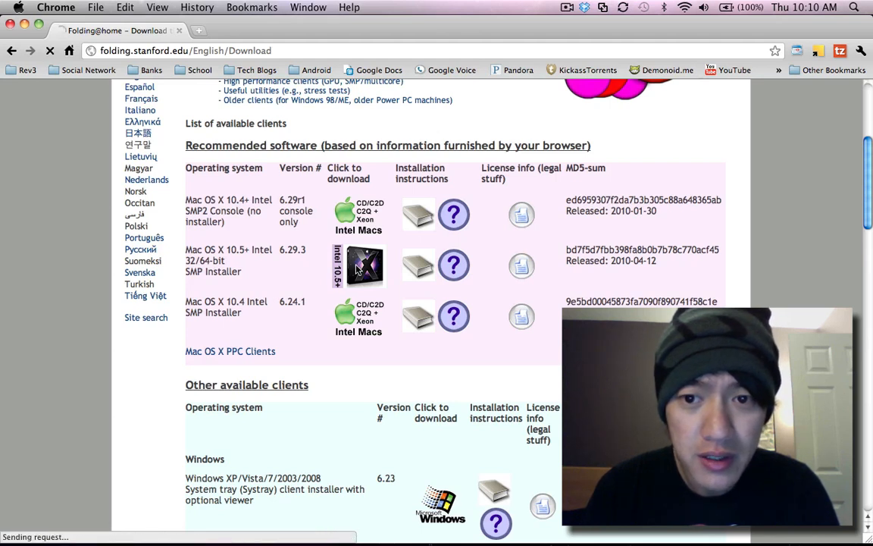
- Download the Intel Mac OS X 10.5+ SMP installer zip
click(357, 266)
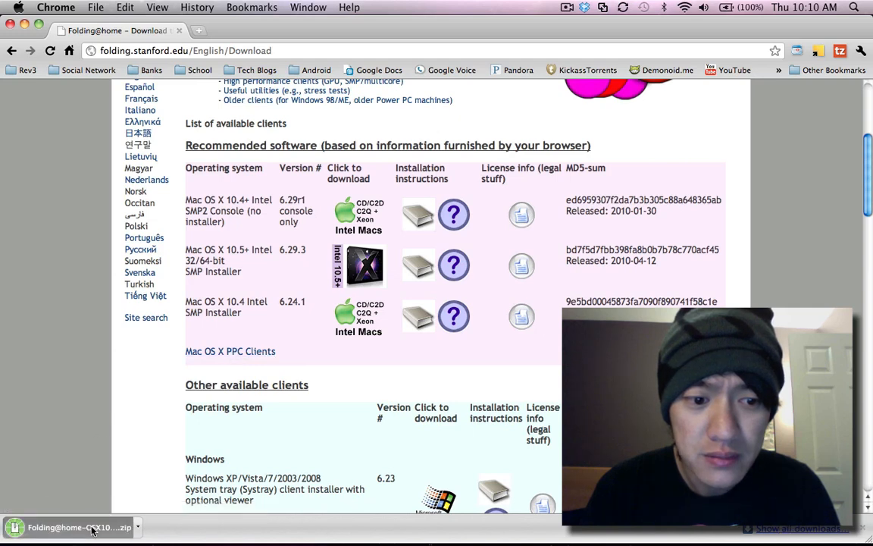
mouse_move(36, 54)
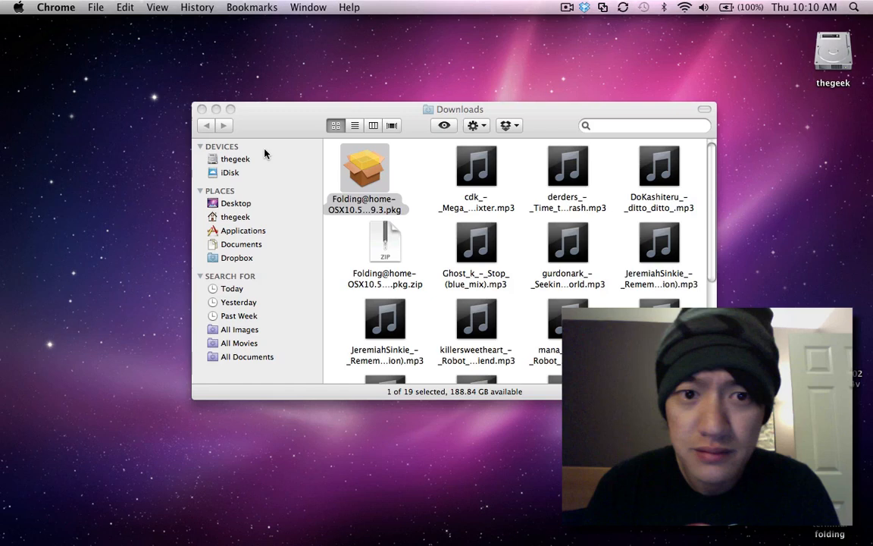
mouse_move(357, 178)
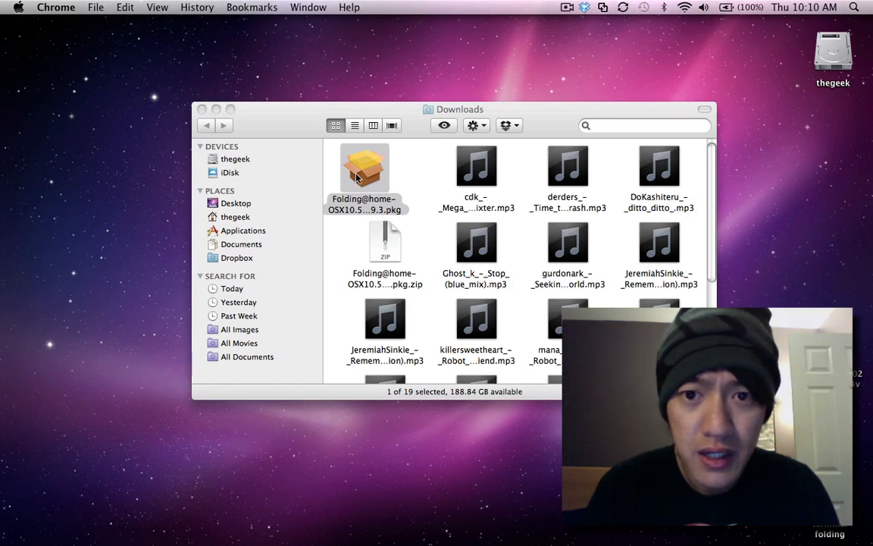
- Move the Folding@home 6.29.3 package to the desktop and launch its installer
drag(364, 175, 813, 174)
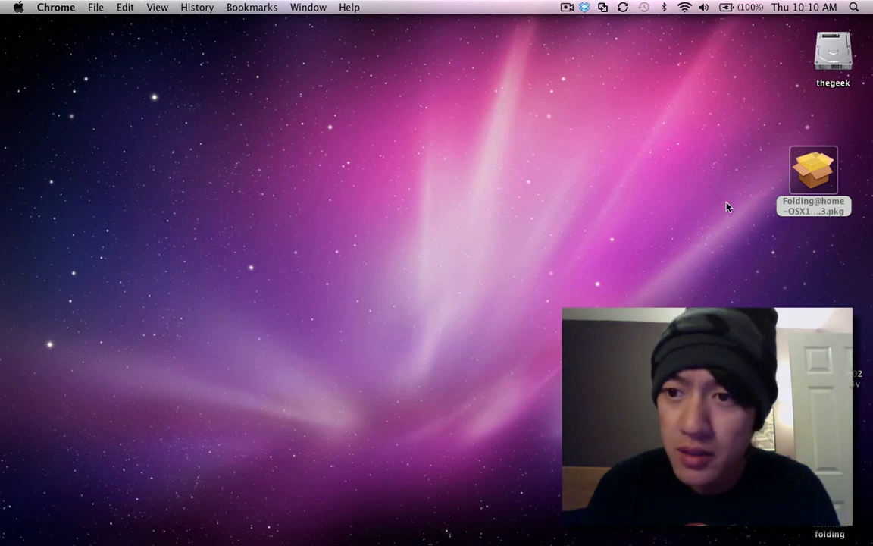
double_click(813, 166)
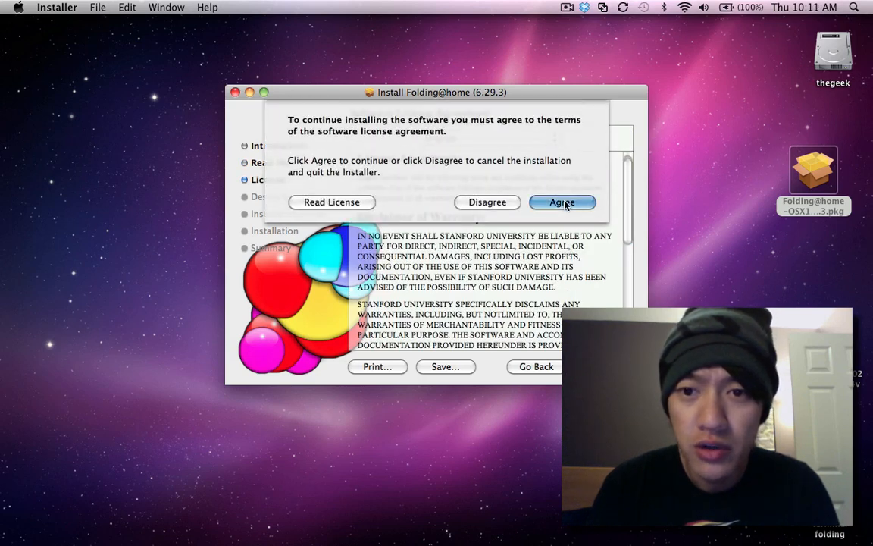
- Agree to the license and install Folding@home 6.29.3 through to completion
click(563, 201)
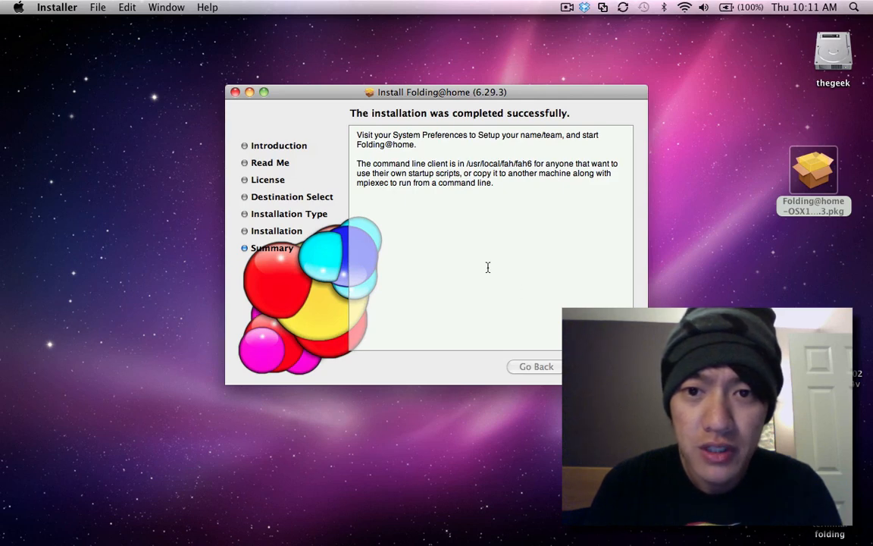
mouse_move(471, 164)
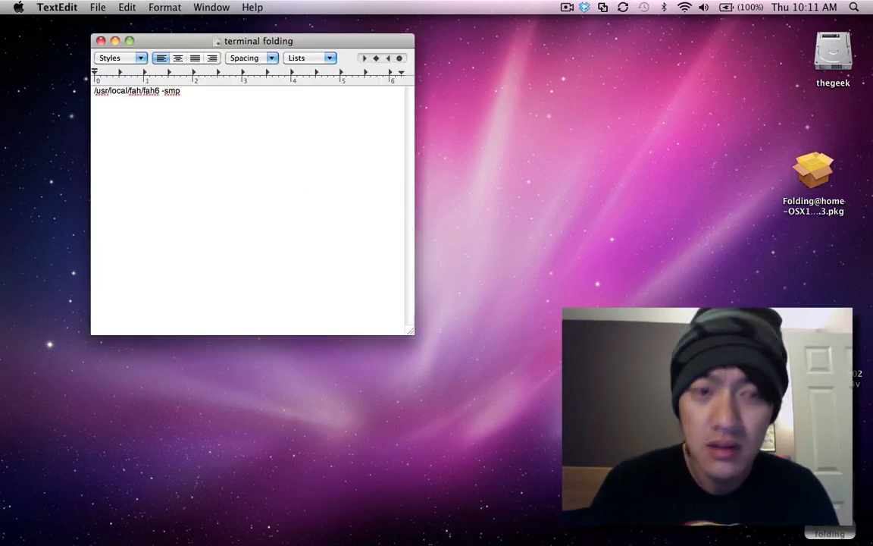
- Record /usr/local/fah/fah6 -smp in the 'terminal folding' TextEdit note and close it
text(/usr/local/fah/fah6)
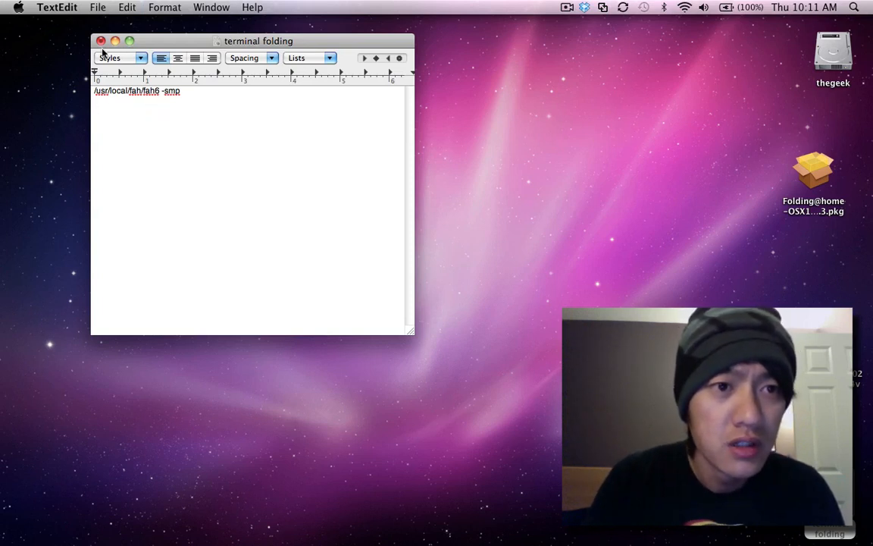
click(97, 41)
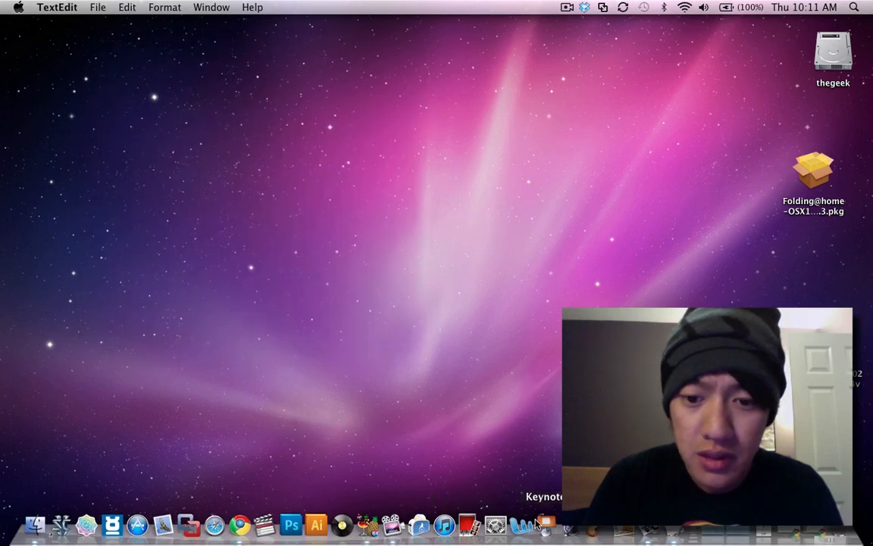
- Open System Preferences and its Folding@home pane
click(531, 521)
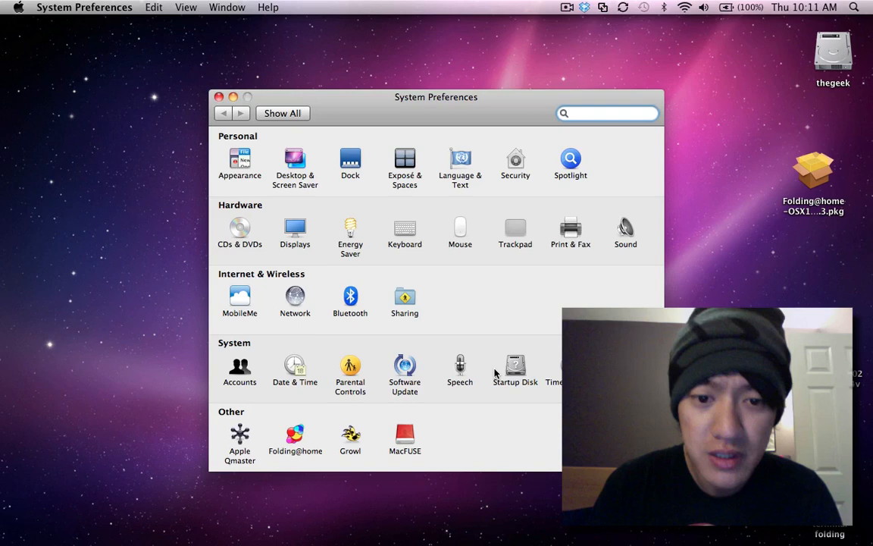
click(608, 113)
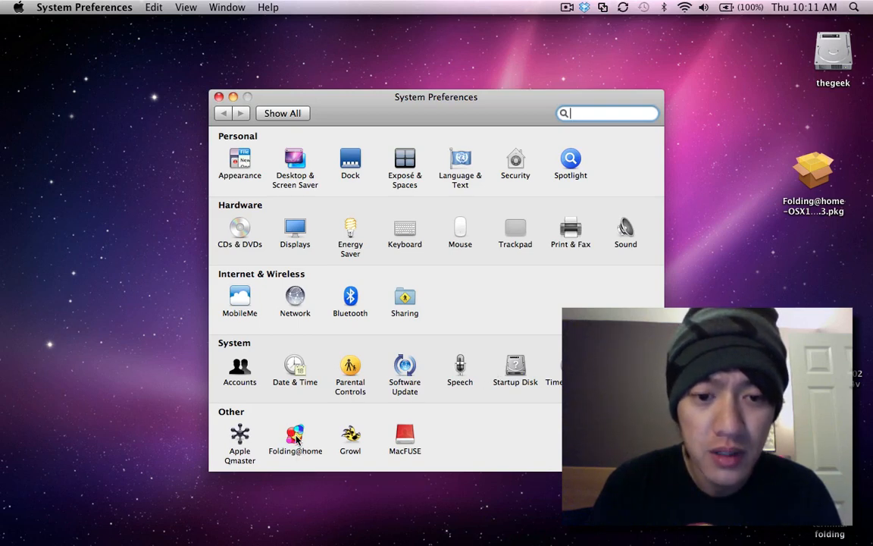
click(295, 434)
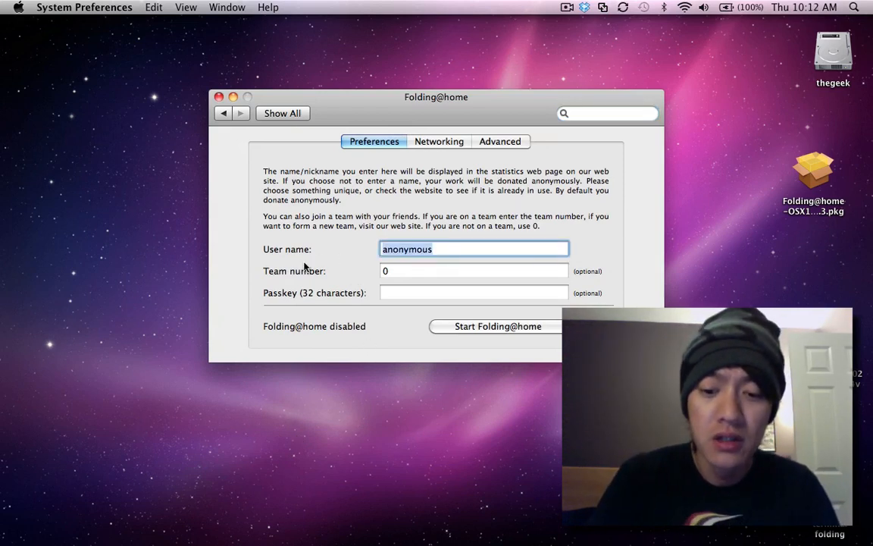
- Enter user name johnny_mbp and team number 201228, then view the Networking proxy settings
text(johnny_mbp)
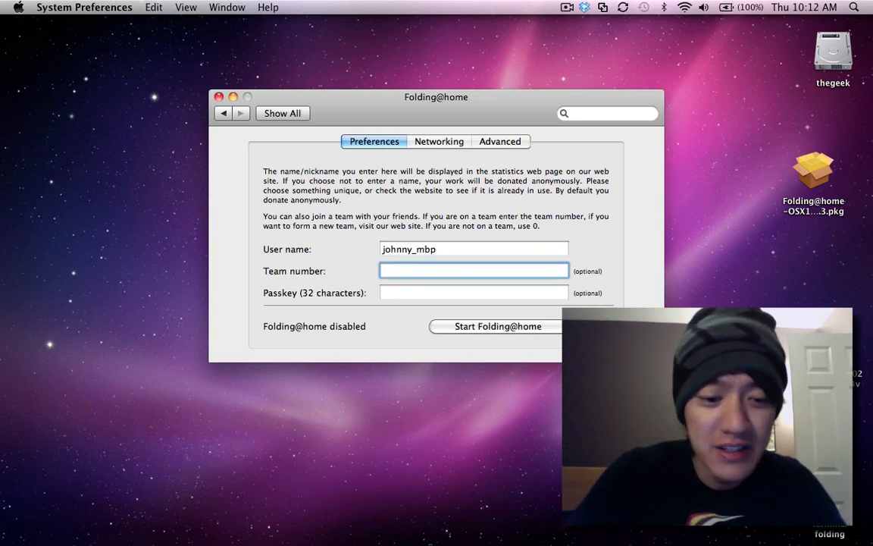
text(201228)
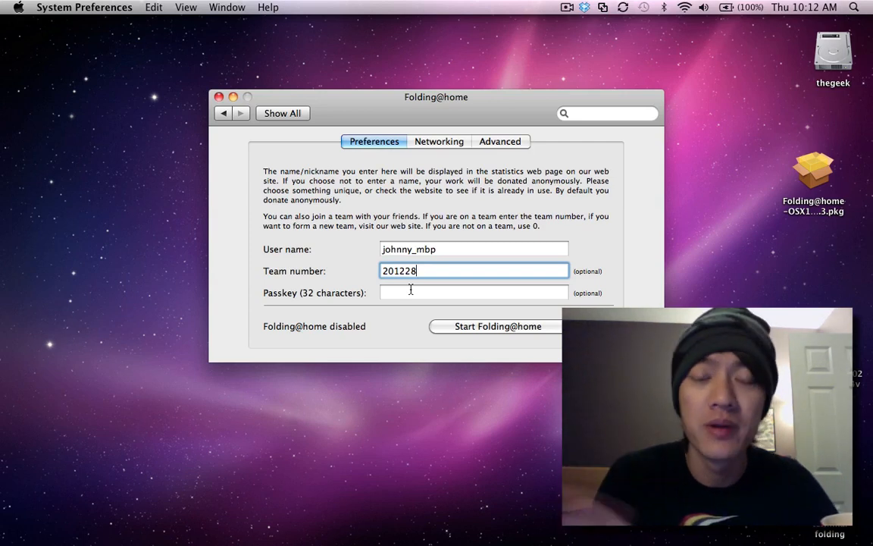
click(439, 141)
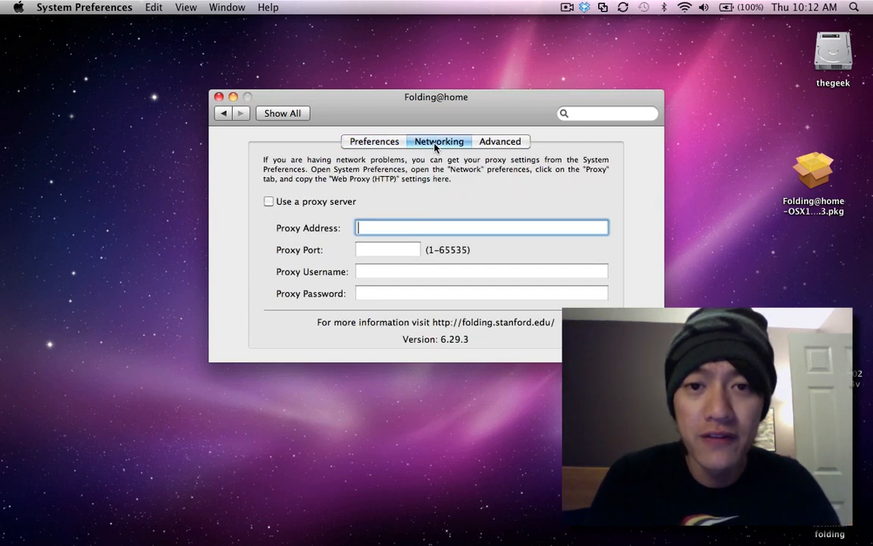
- Review the Advanced options, return to Preferences, and start Folding@home
click(499, 141)
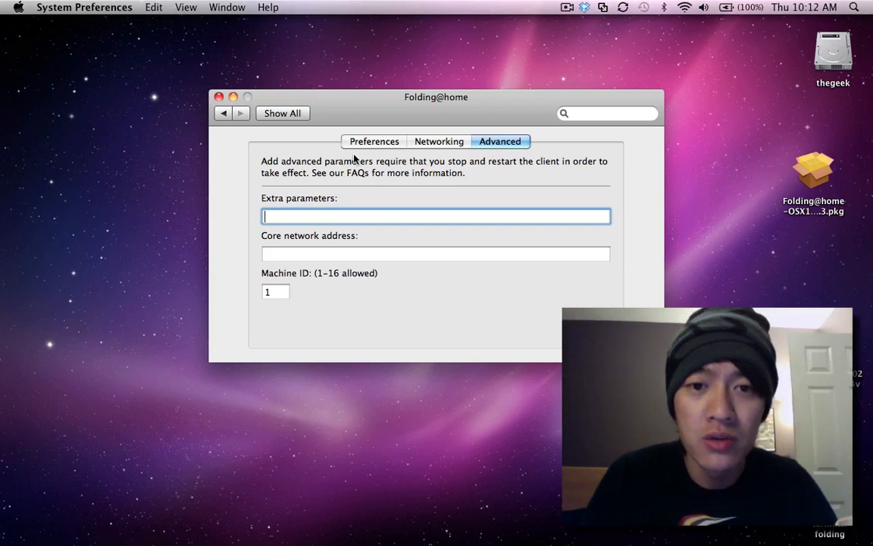
click(374, 141)
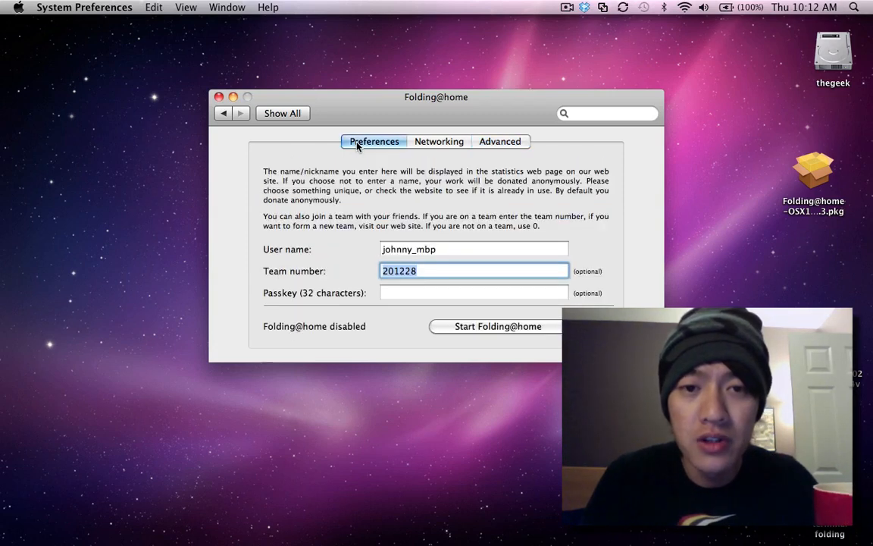
mouse_move(394, 325)
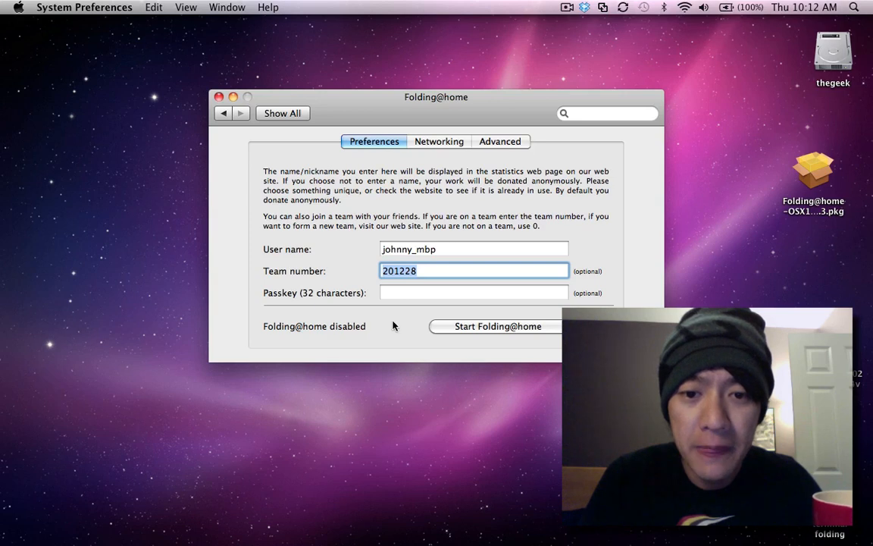
click(495, 326)
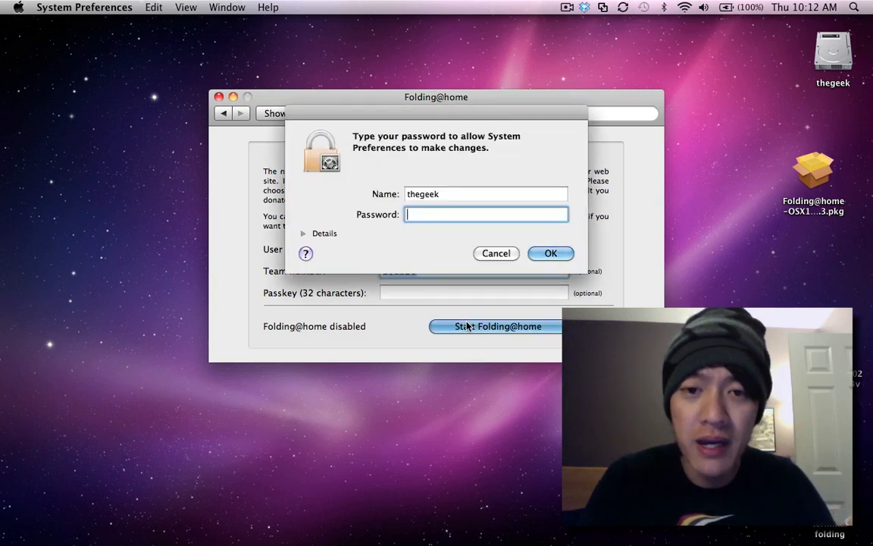
click(551, 253)
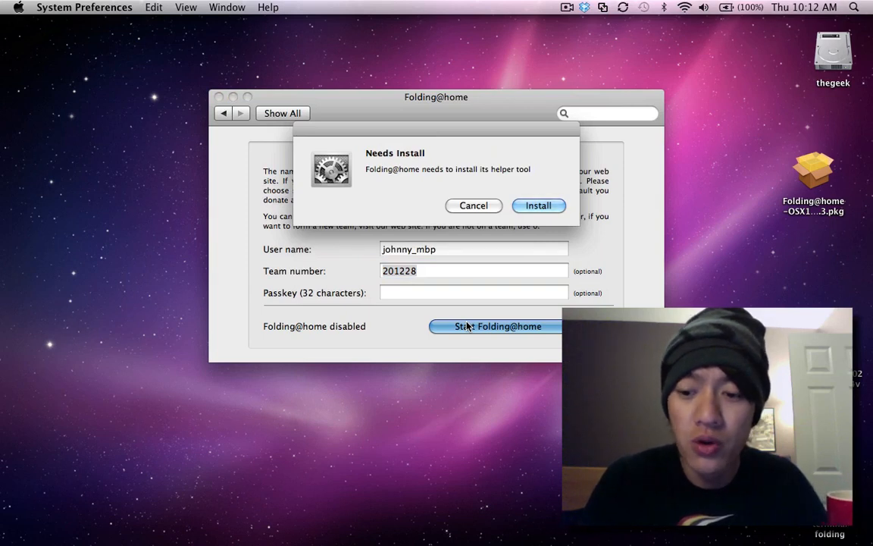
click(538, 205)
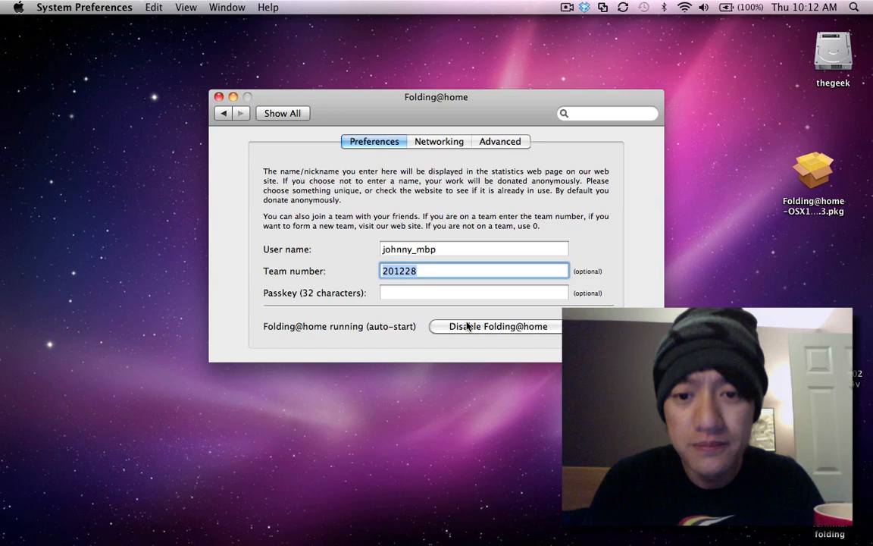
mouse_move(387, 333)
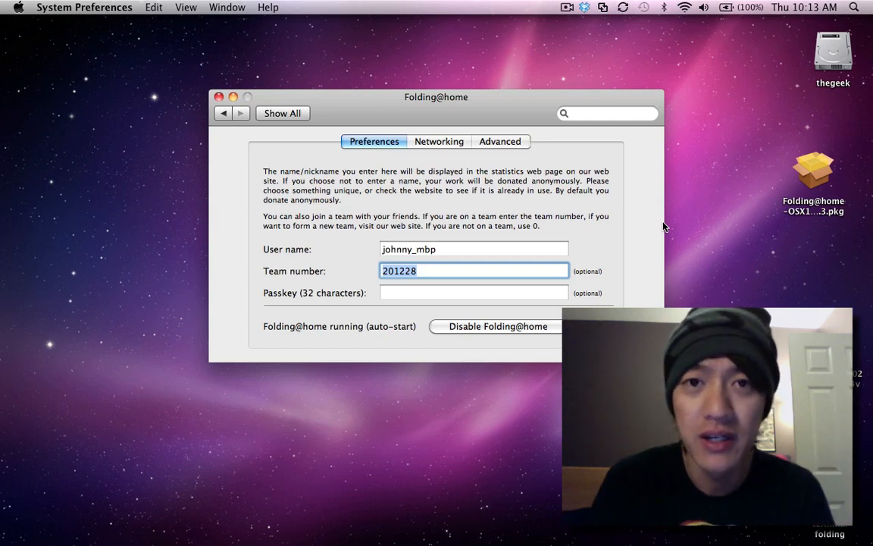
- Launch Activity Monitor, select FahCore_a3.exe at about 160% CPU, and find Floating CPU Window
click(856, 9)
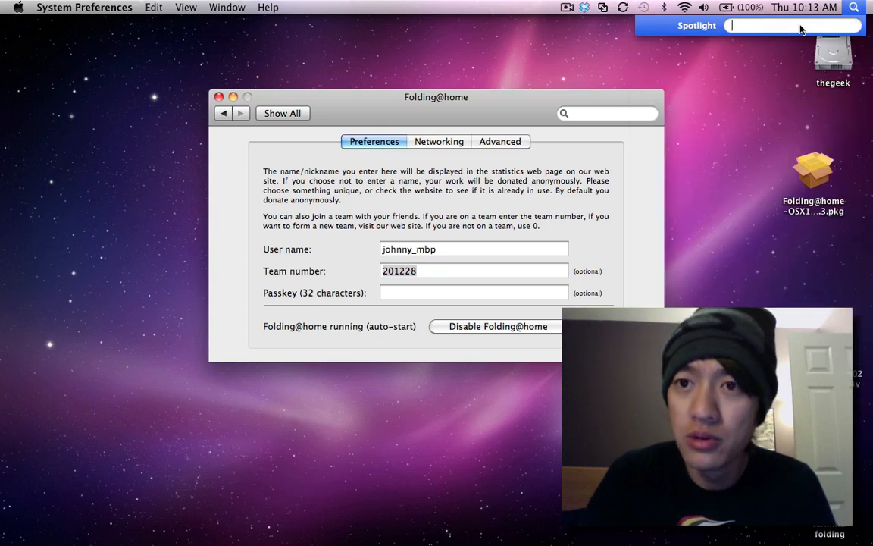
text(acti)
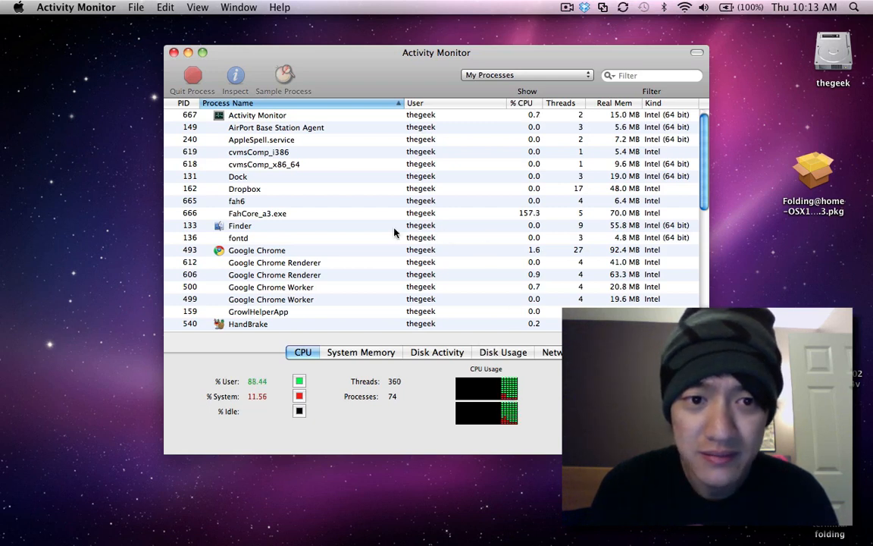
click(256, 213)
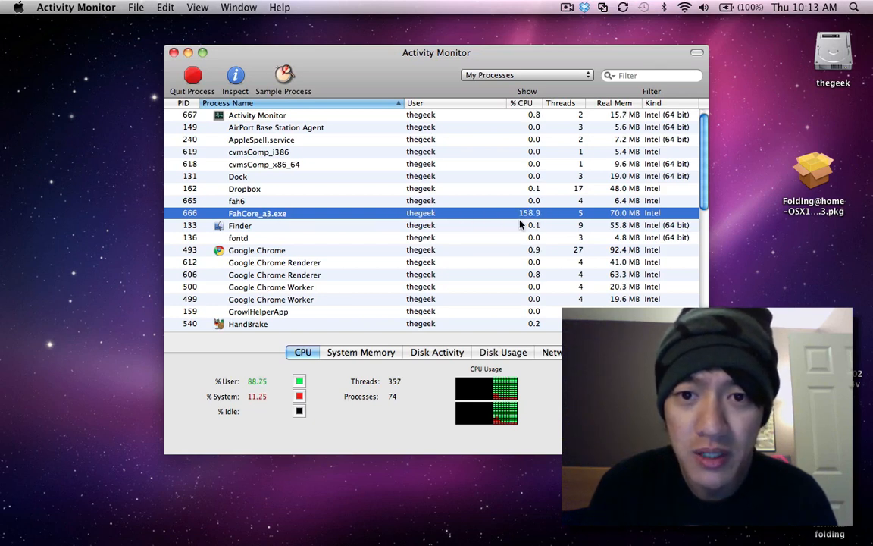
mouse_move(189, 31)
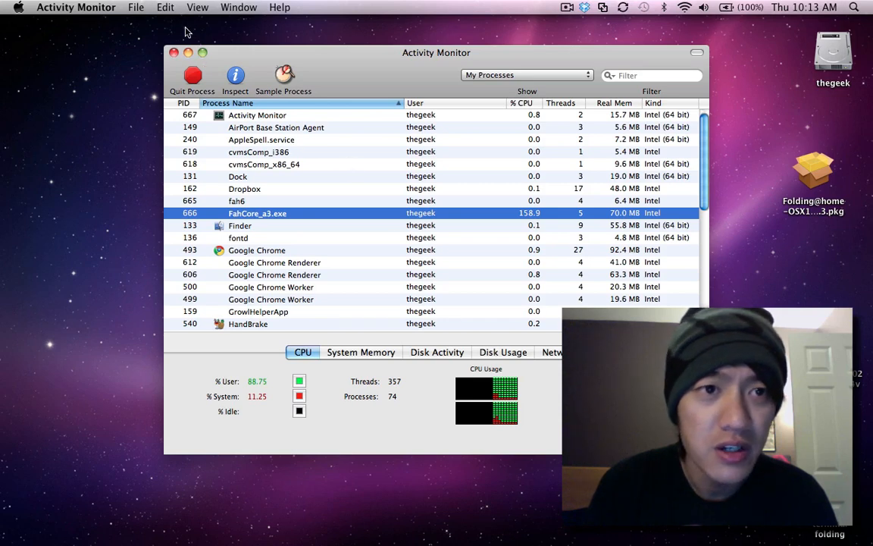
click(196, 7)
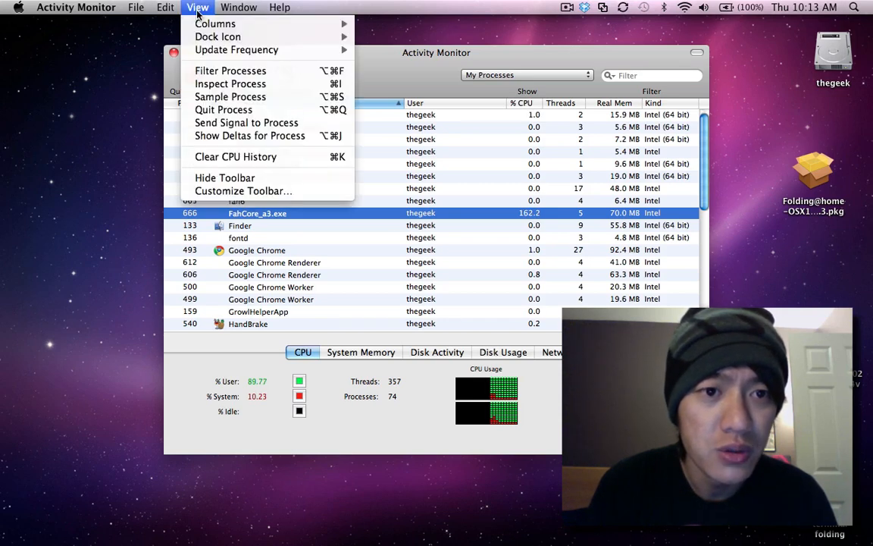
click(238, 7)
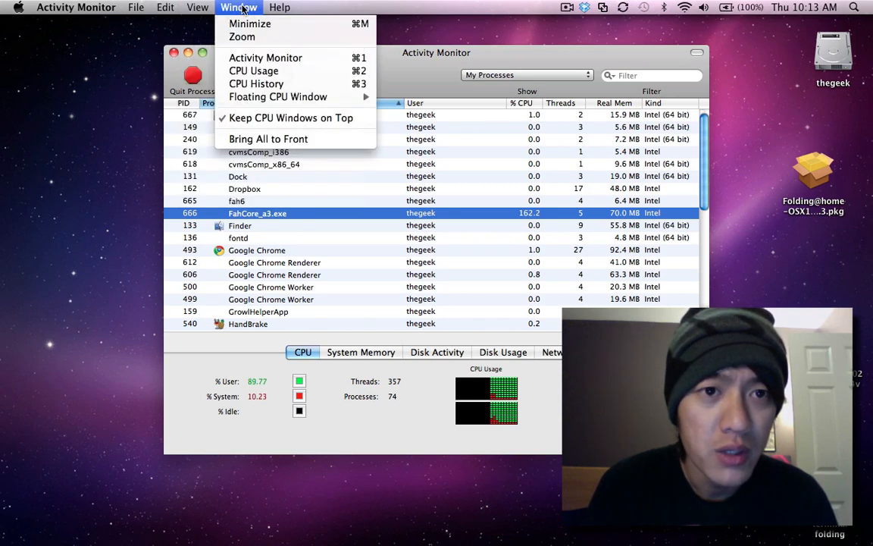
mouse_move(254, 71)
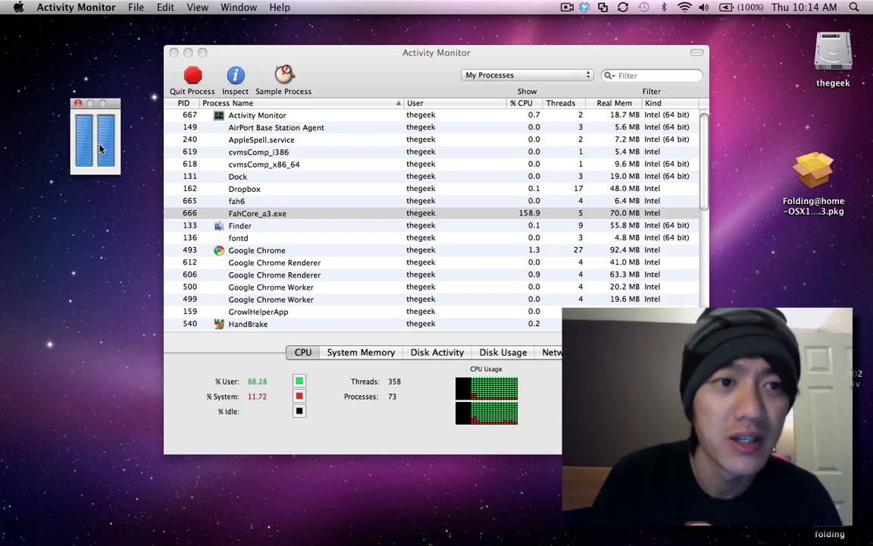
- In the Folding@home pane, disable, restart, then disable Folding@home again
click(257, 213)
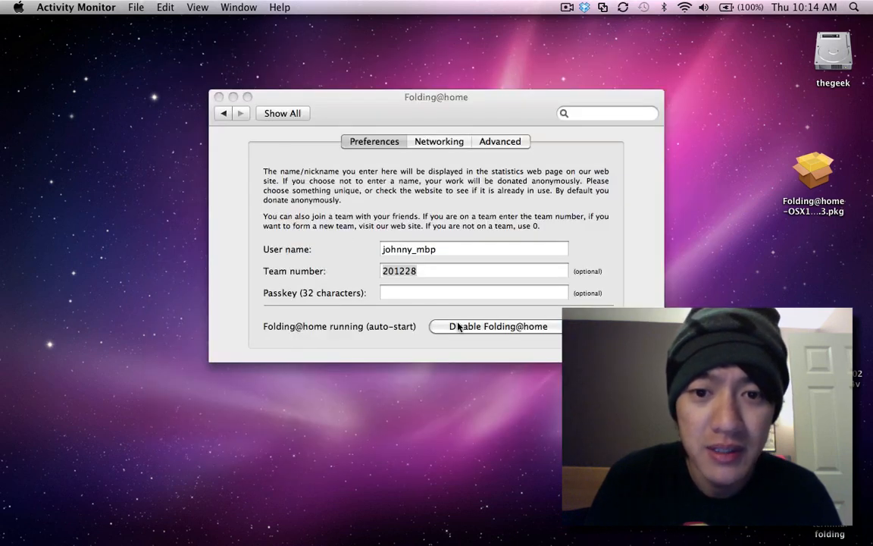
click(497, 326)
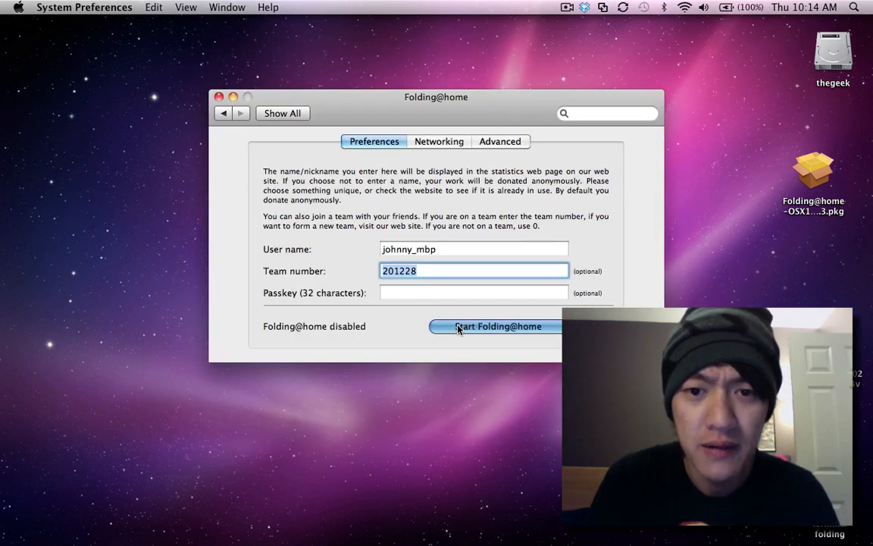
click(498, 326)
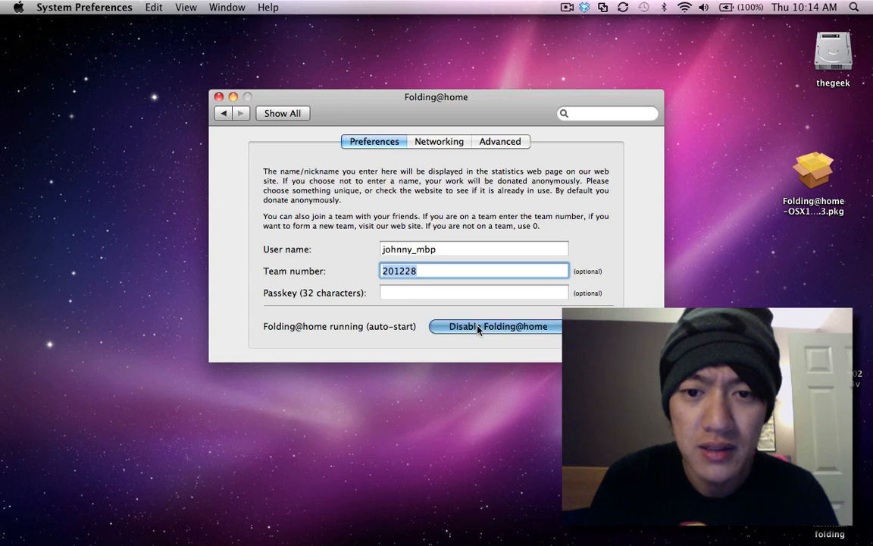
click(496, 326)
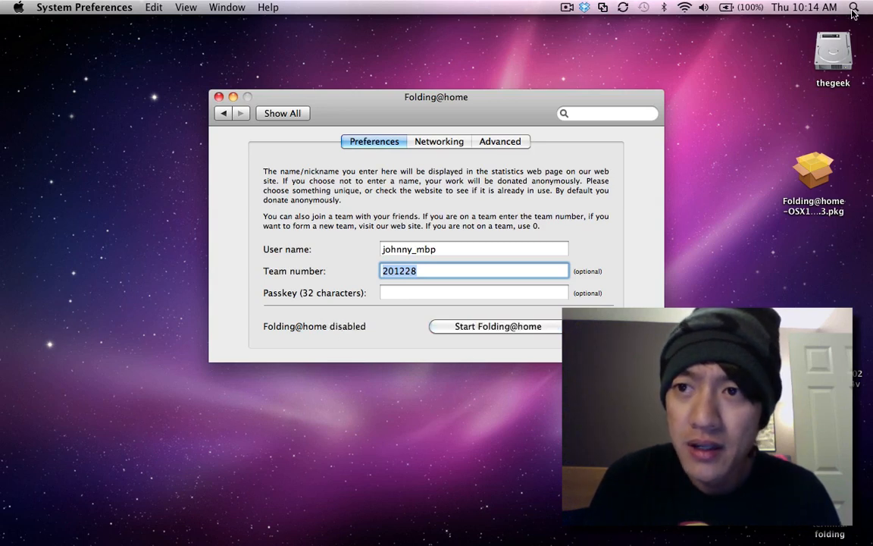
- Launch Terminal from Spotlight search
click(865, 8)
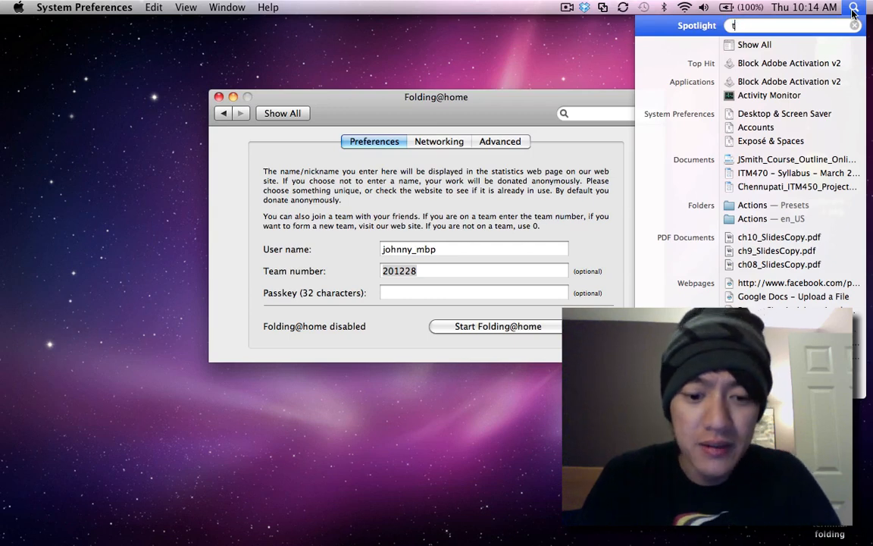
text(ermin)
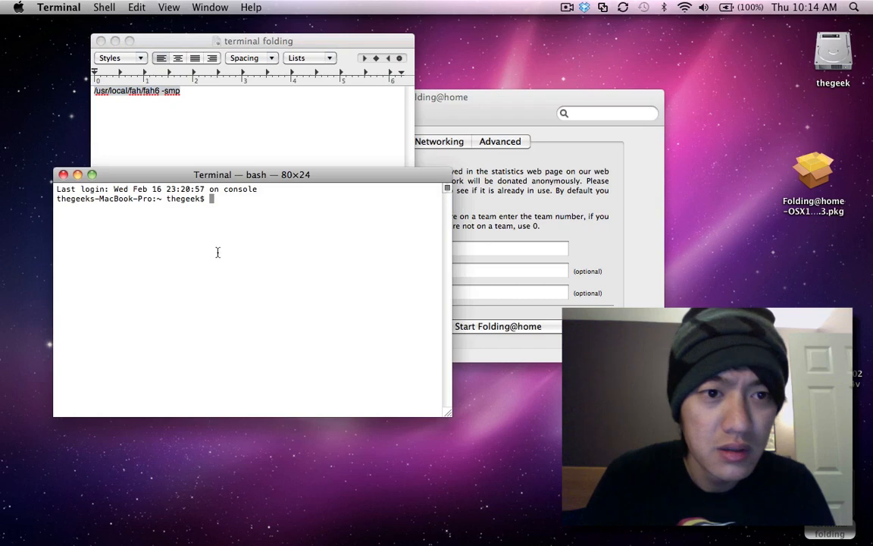
- Run /usr/local/fah/fah6 -smp and highlight the project 6051 line in the log
text(/usr/local/fah/fah6 -smp)
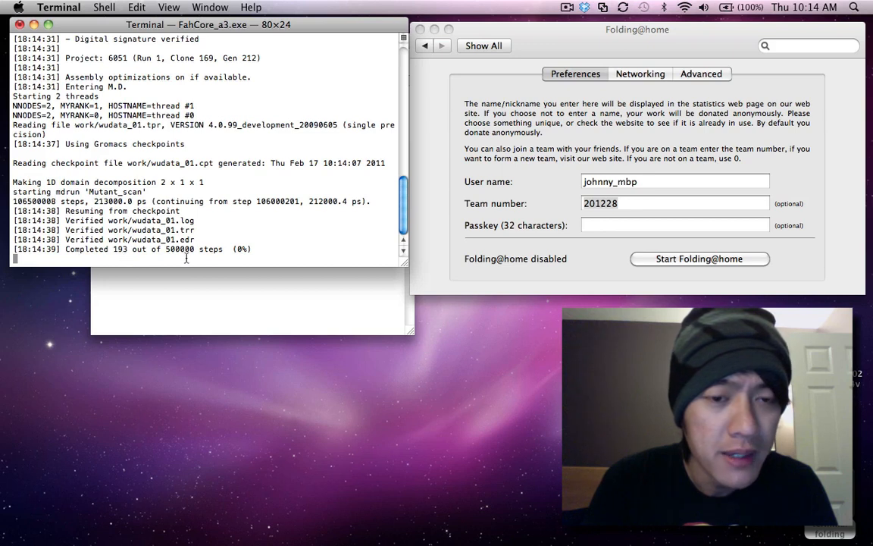
mouse_move(264, 250)
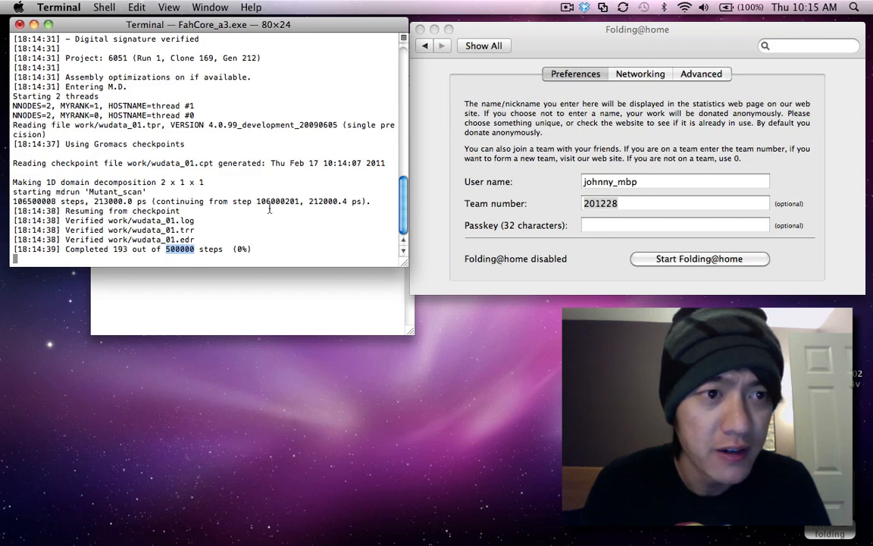
mouse_move(269, 154)
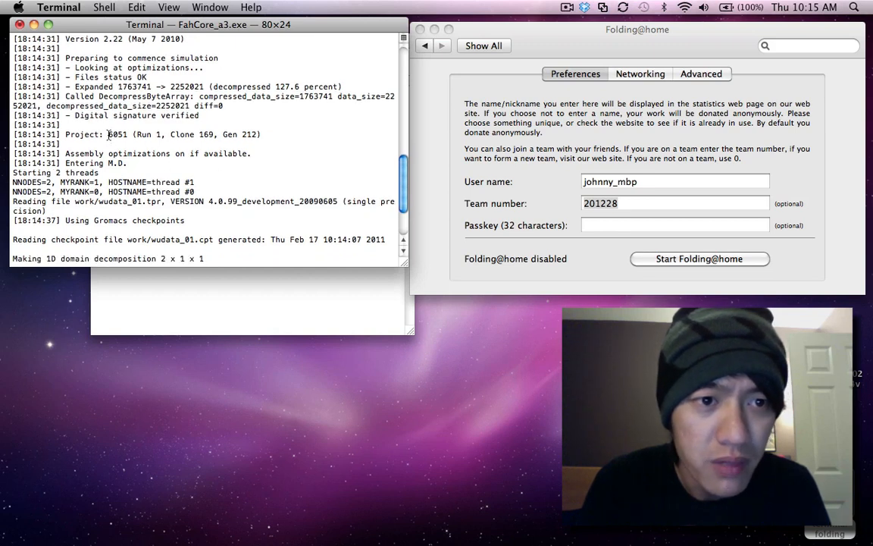
drag(107, 134, 216, 134)
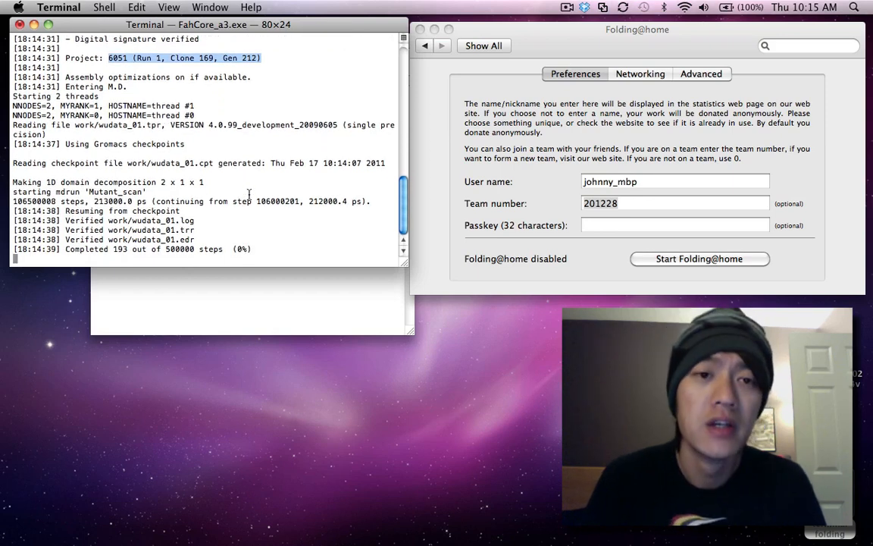
mouse_move(254, 230)
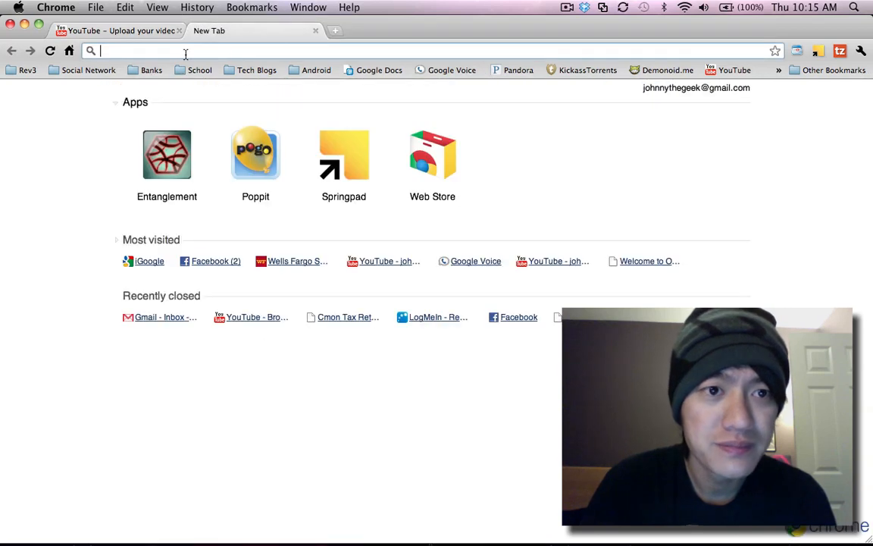
- Google 'folding at home' and open the Folding@home Stats page
text(folding at home)
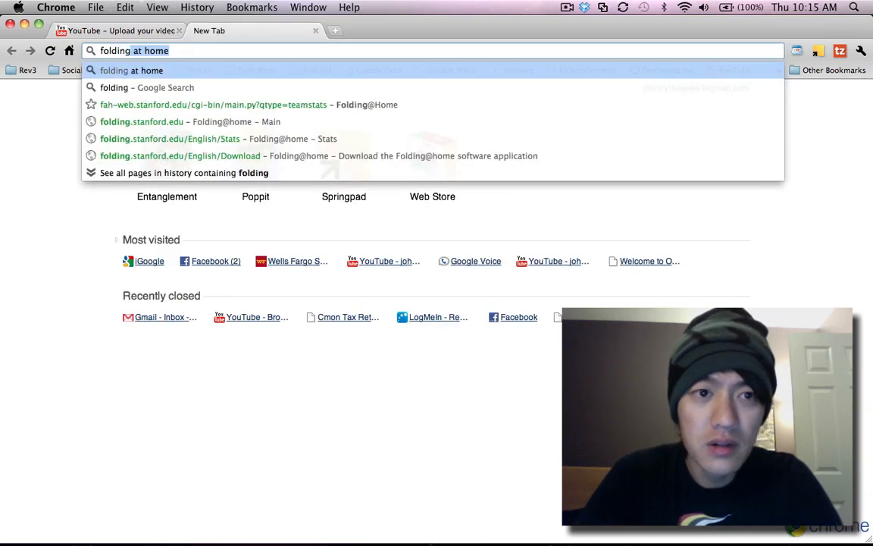
key(Return)
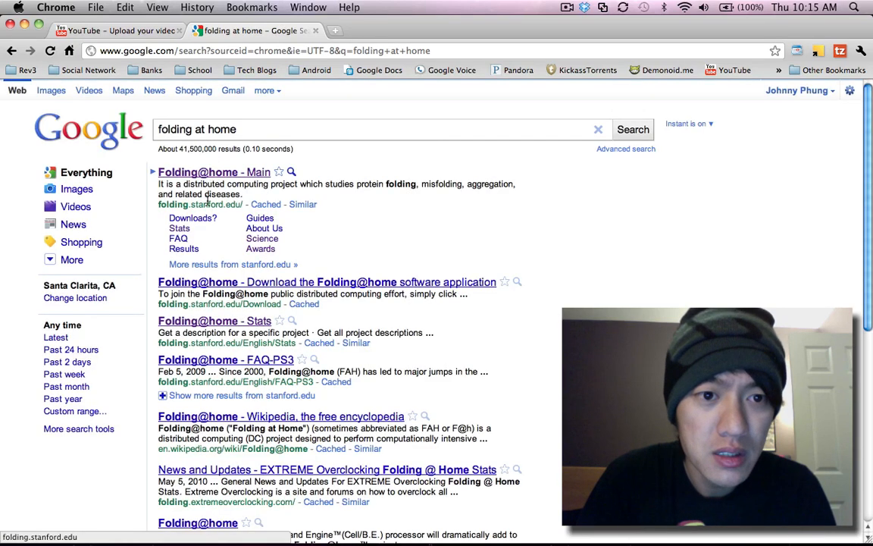
click(179, 228)
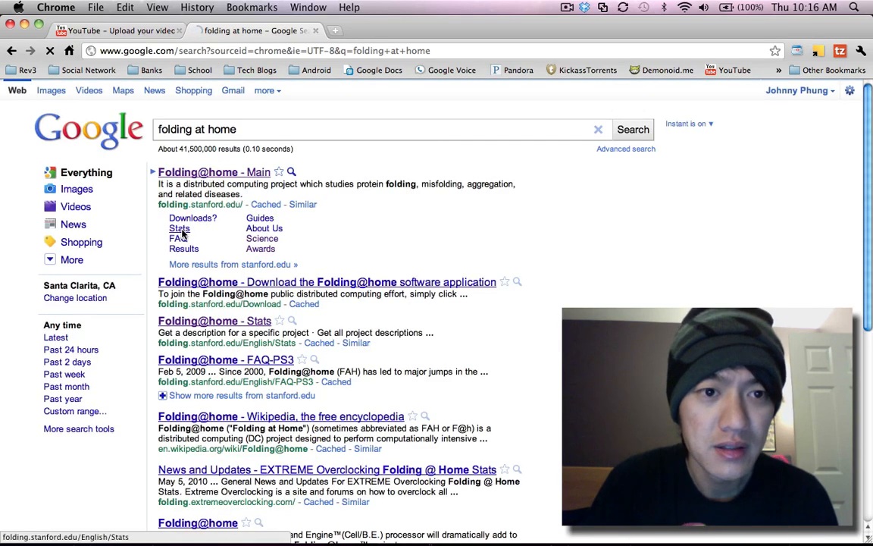
click(180, 228)
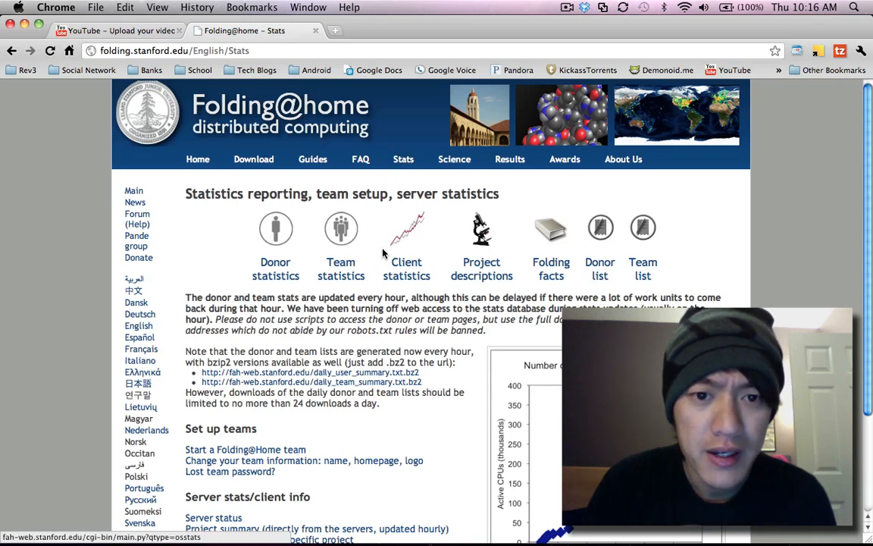
- Submit team number 201228 on Team statistics and scroll through the team page
click(340, 268)
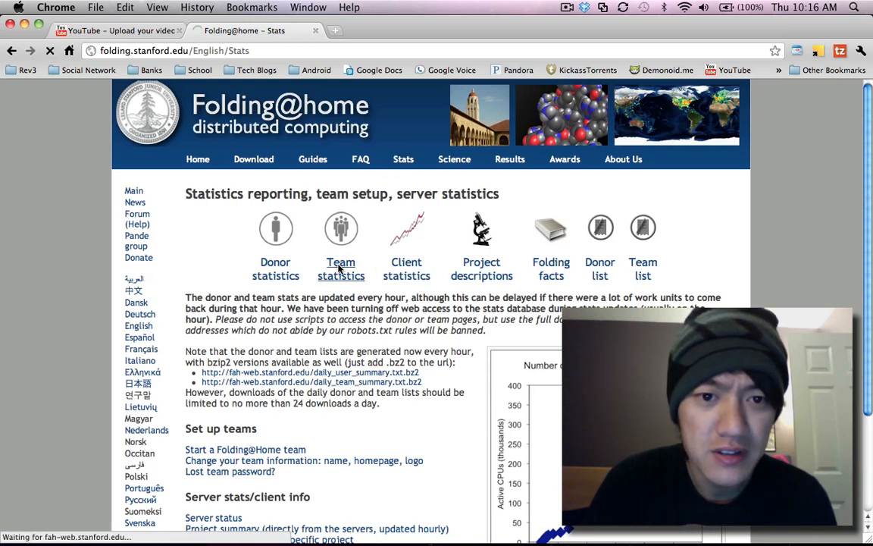
click(340, 268)
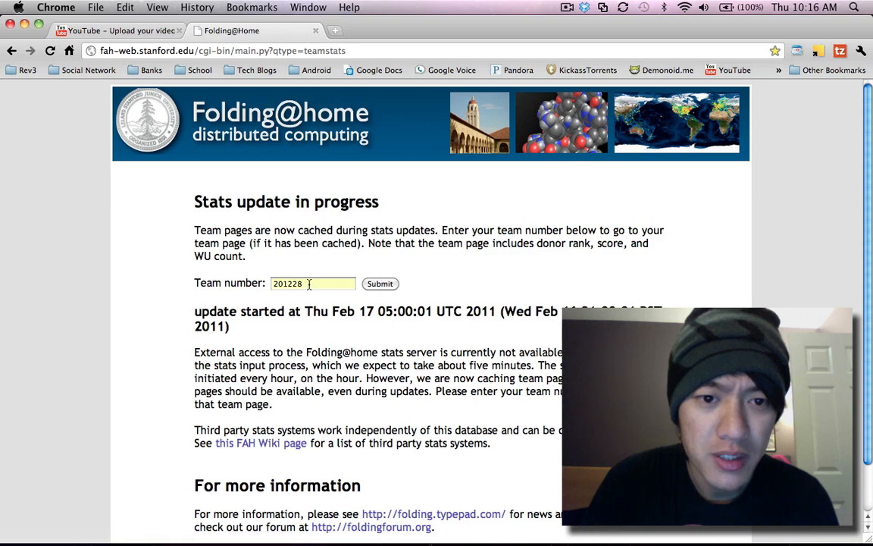
click(380, 284)
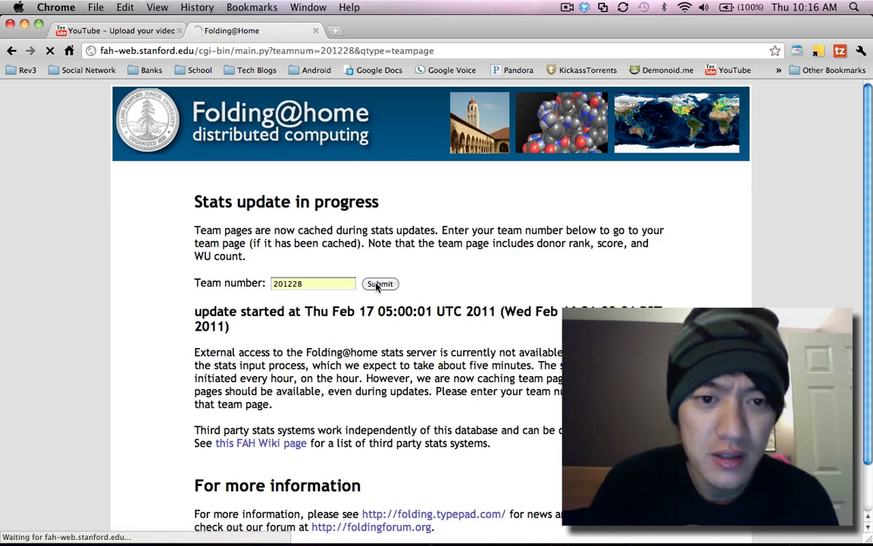
click(380, 283)
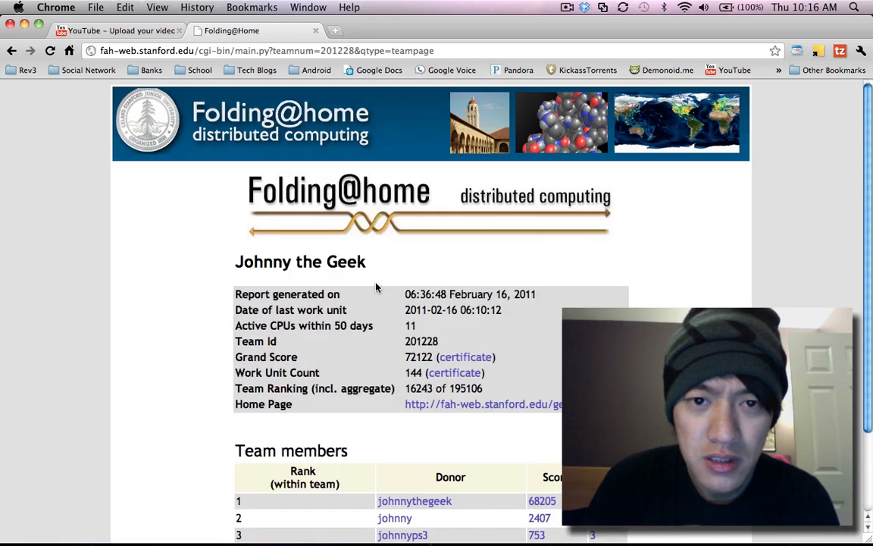
scroll(down, 3)
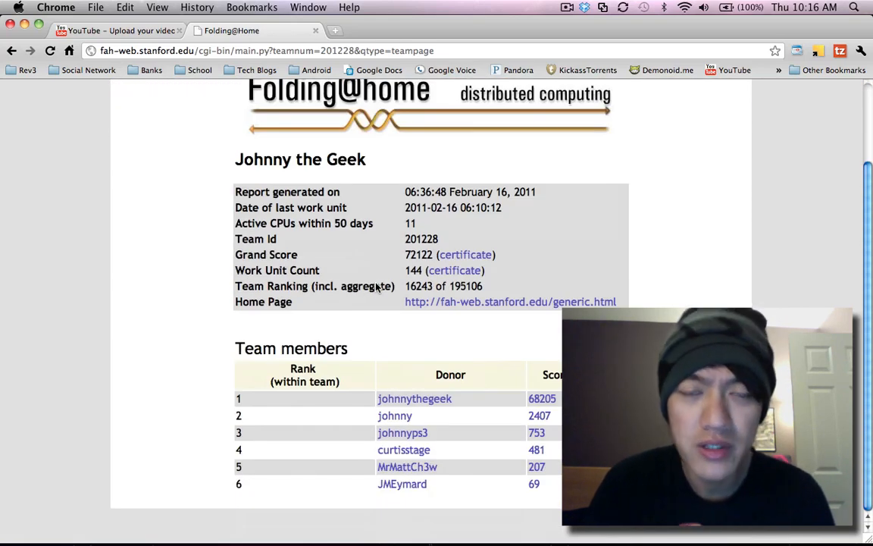